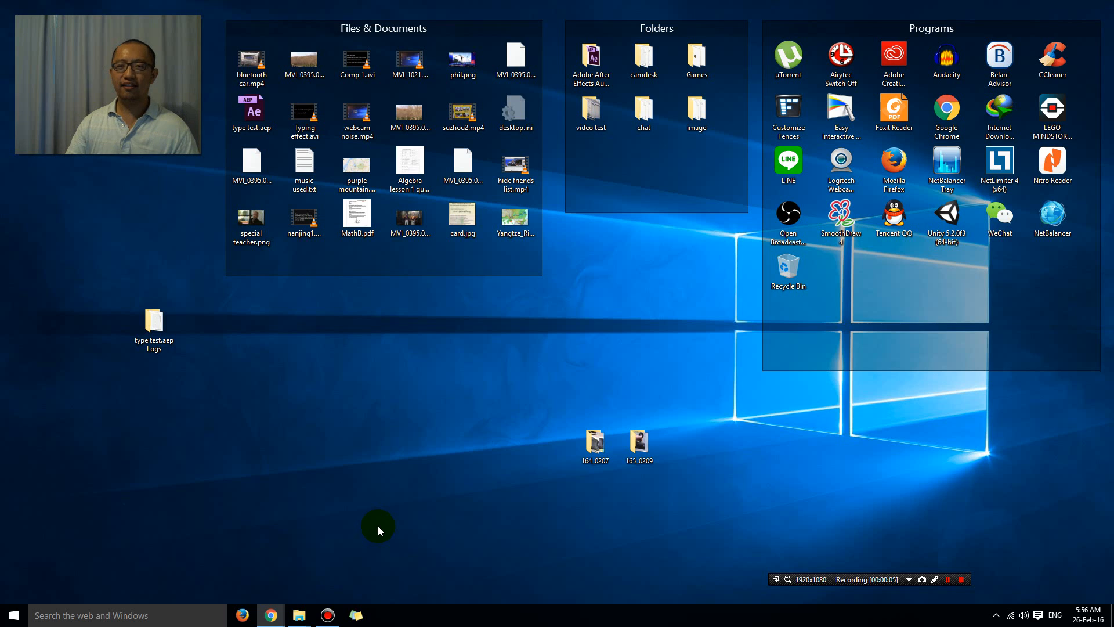
mouse_move(382, 538)
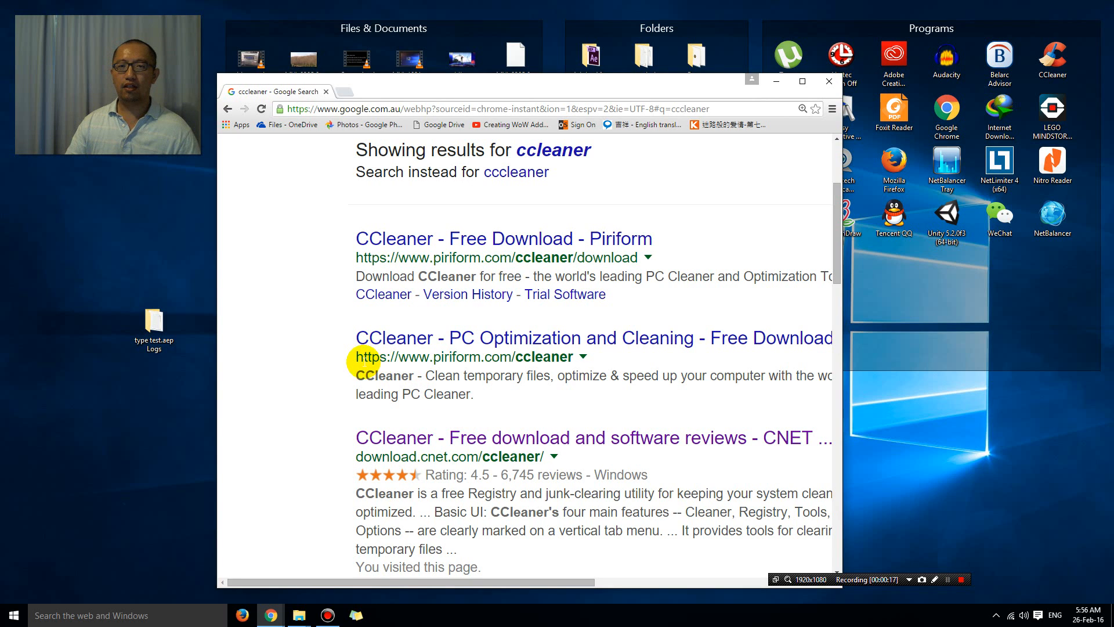
- Scroll the Google results for ccleaner to the Piriform CCleaner download pages
scroll("up", 3)
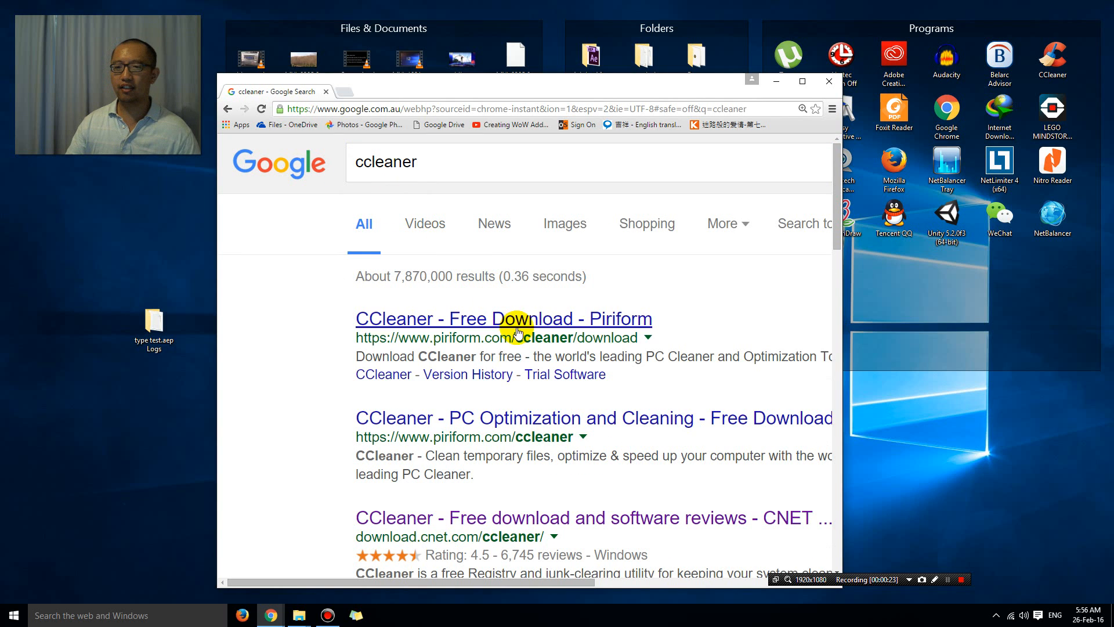
scroll("down", 3)
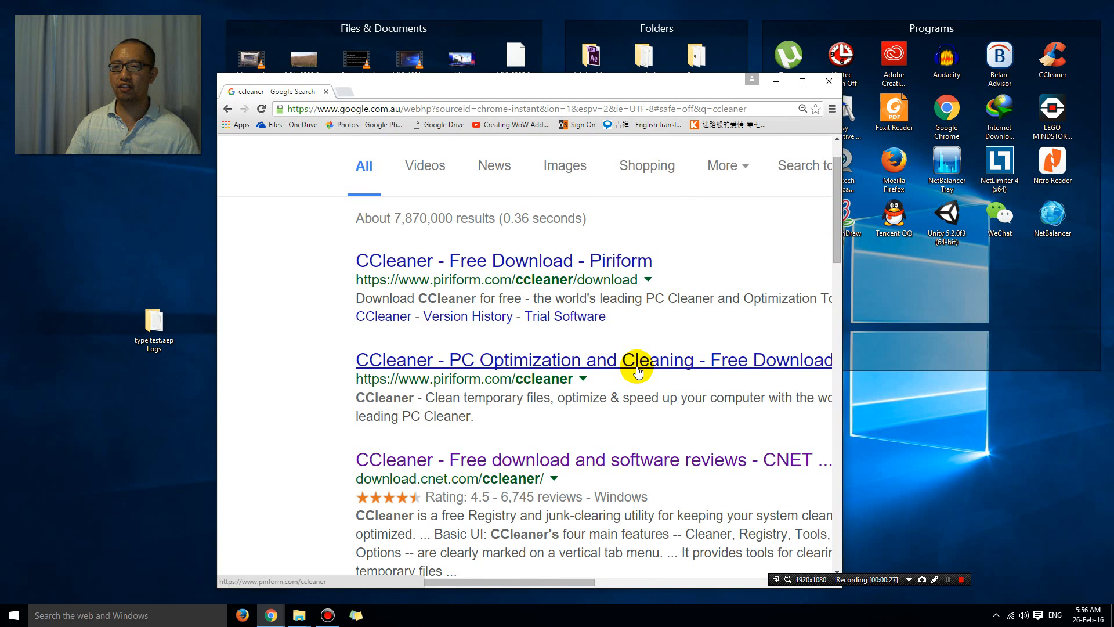
mouse_move(778, 81)
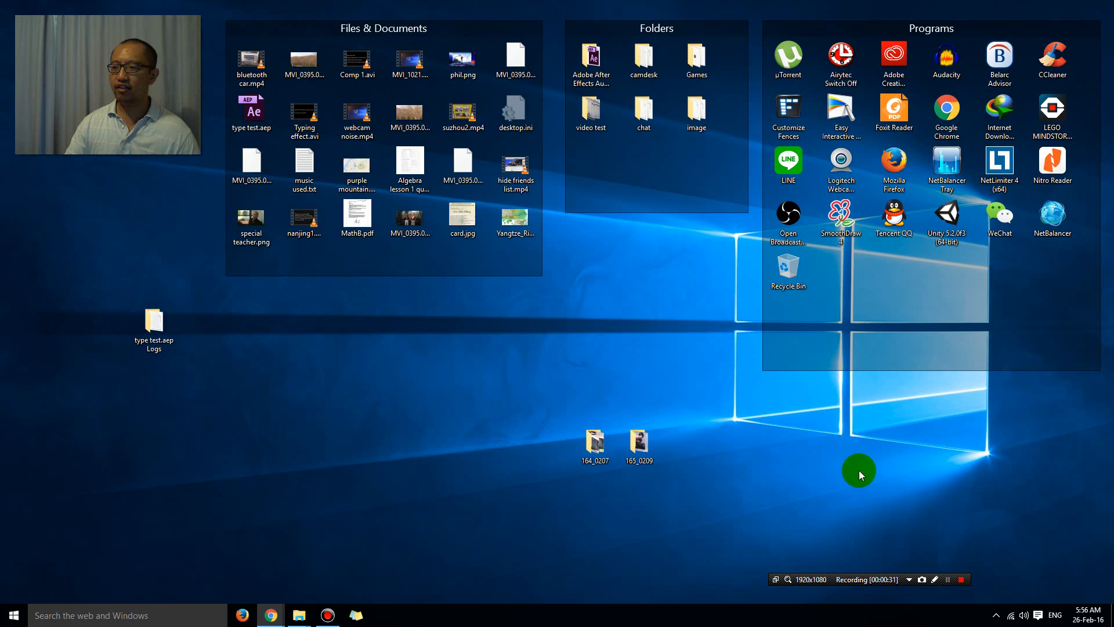
- Open CCleaner Free from its icon among the hidden system tray icons
left_click(996, 614)
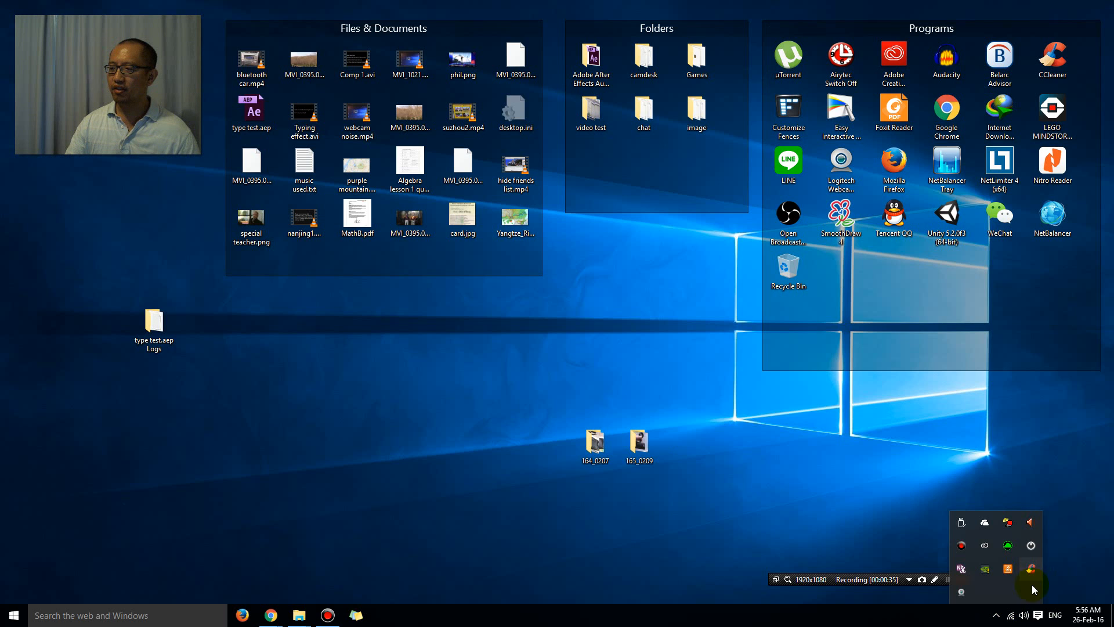
mouse_move(1031, 570)
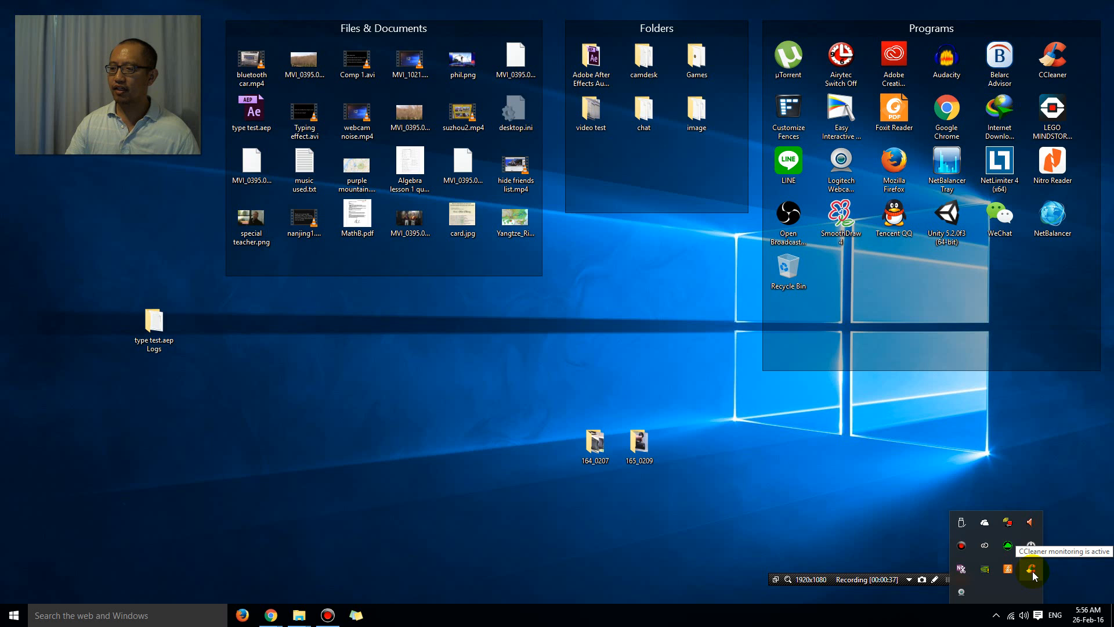
left_click(1031, 569)
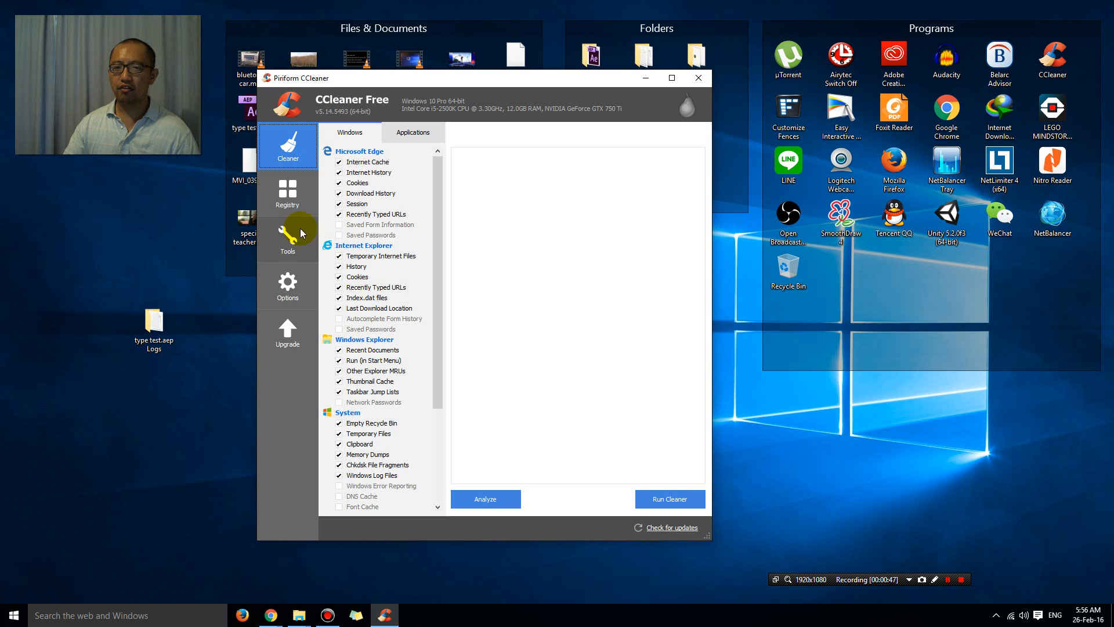
- Show CCleaner's Tools > Uninstall program list, scrolled down past Guild Wars 2
left_click(287, 240)
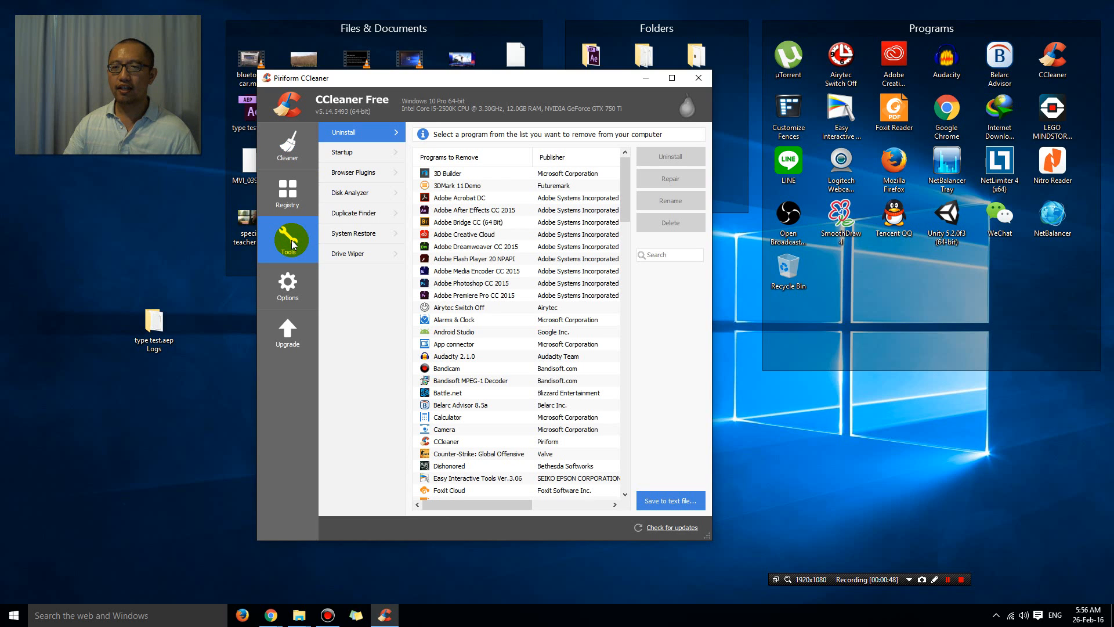
mouse_move(390, 133)
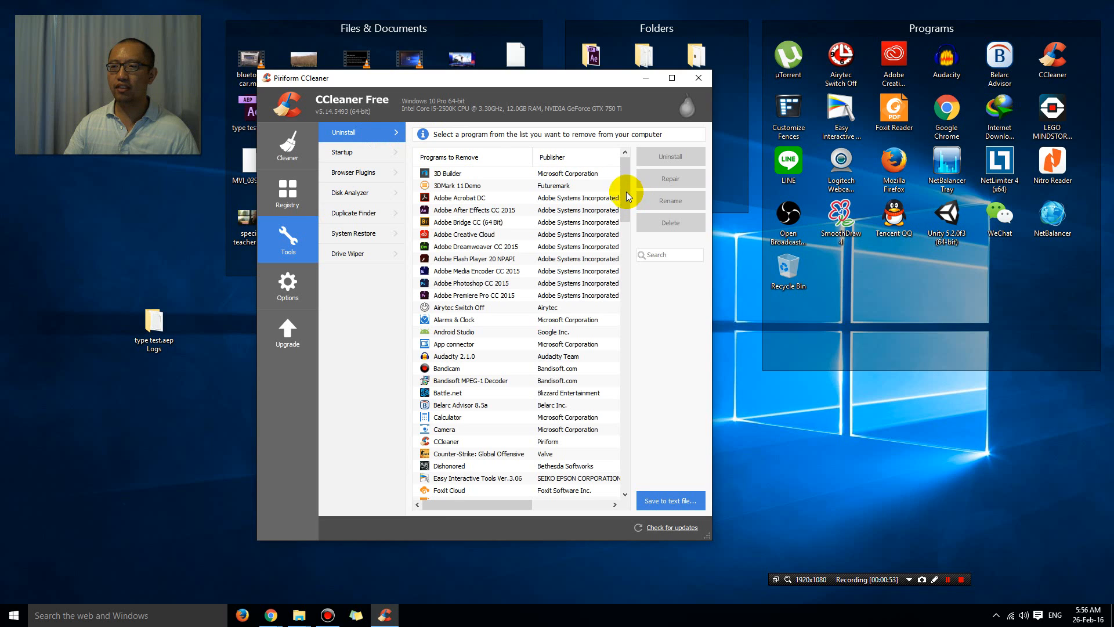
scroll("down", 3)
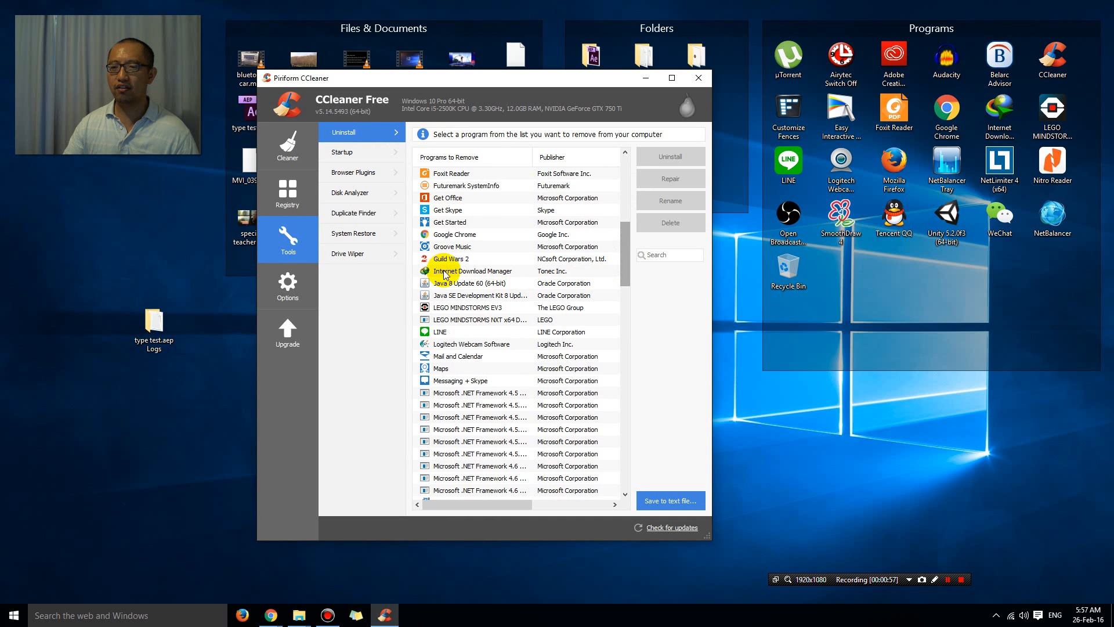
- Uninstall Internet Download Manager with the Full removal option
left_click(472, 271)
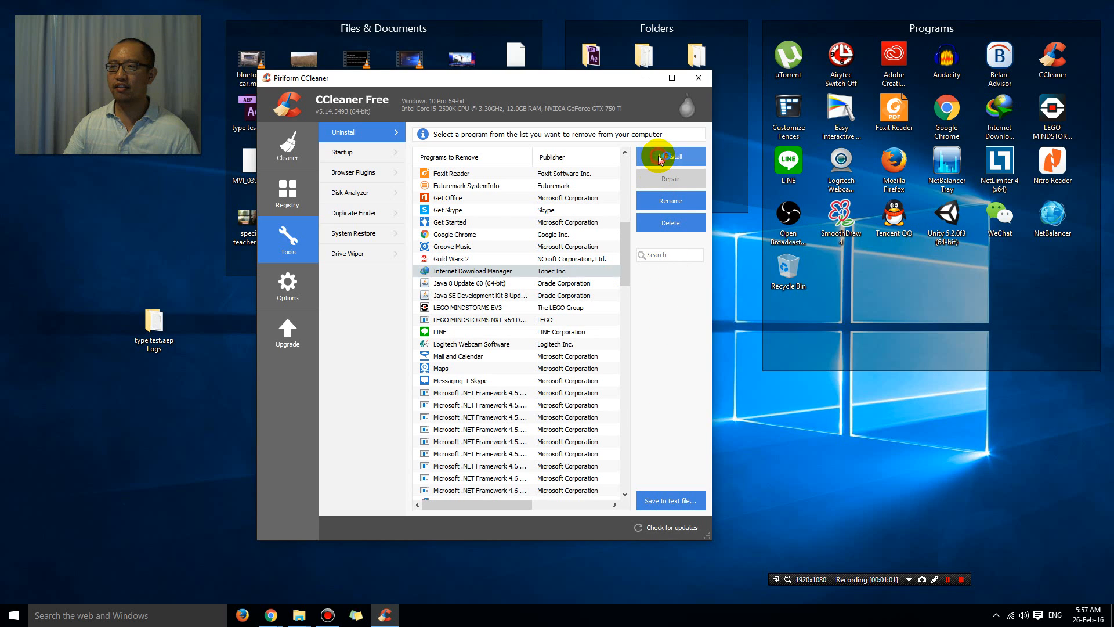
left_click(669, 156)
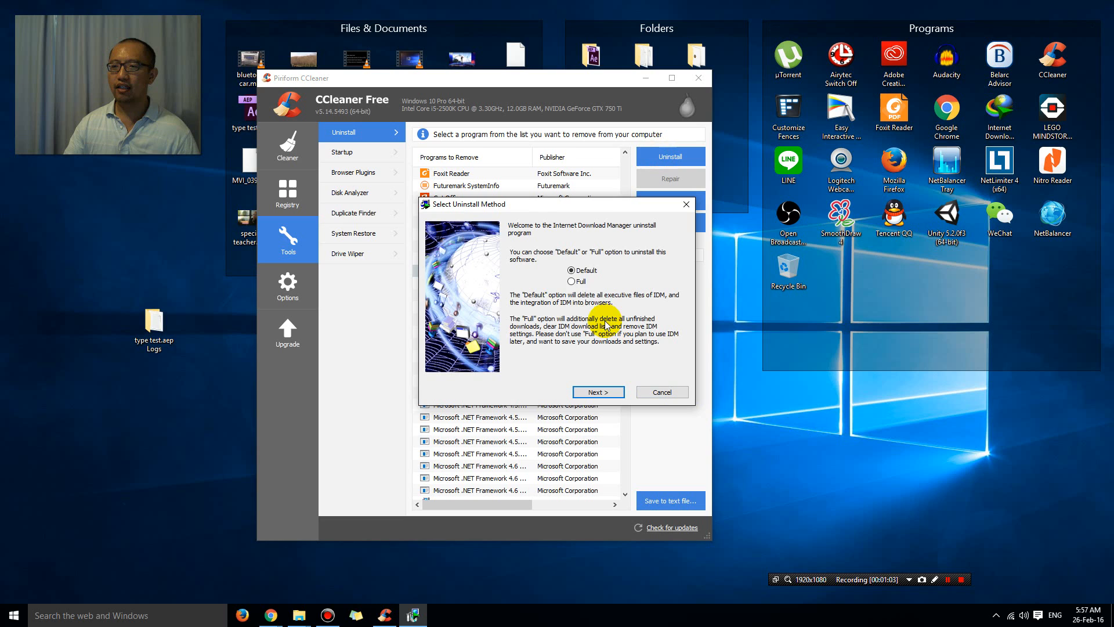
left_click(570, 281)
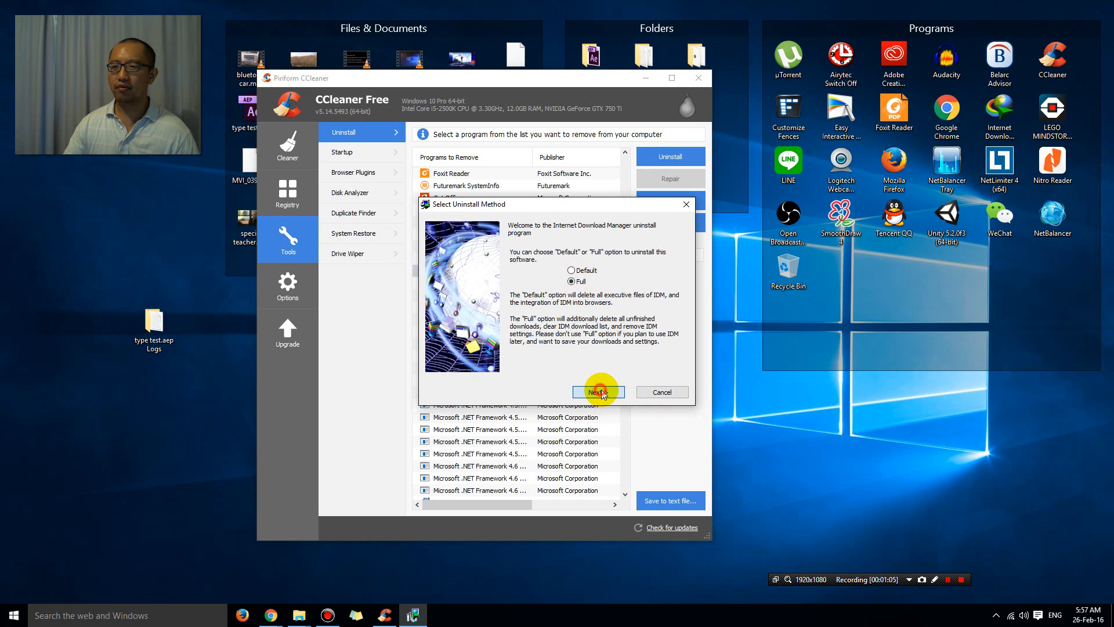
left_click(598, 392)
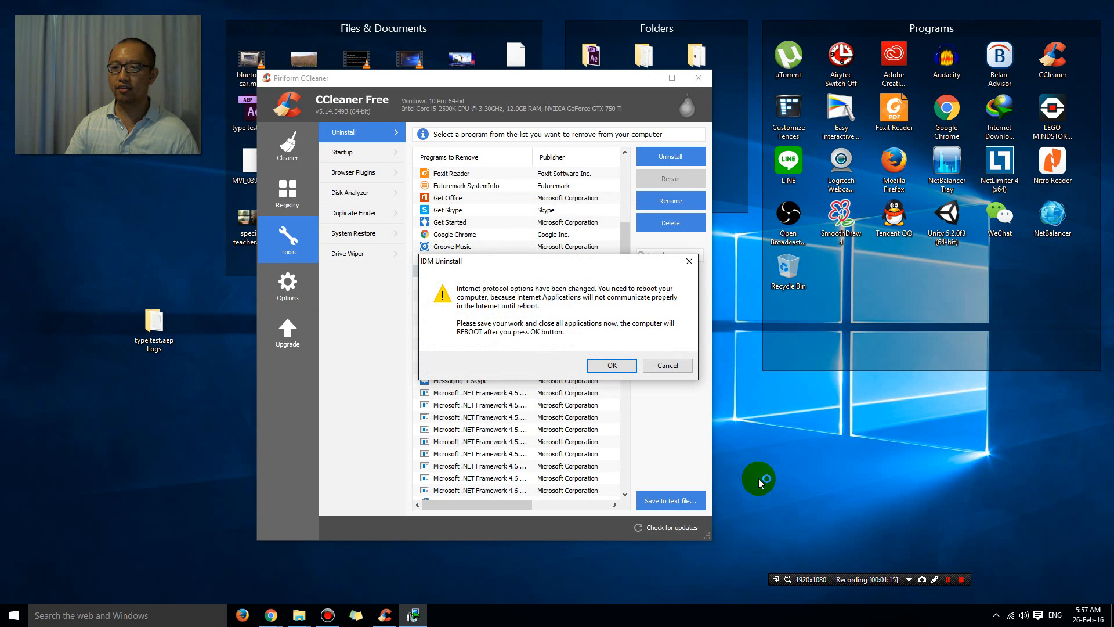
mouse_move(649, 399)
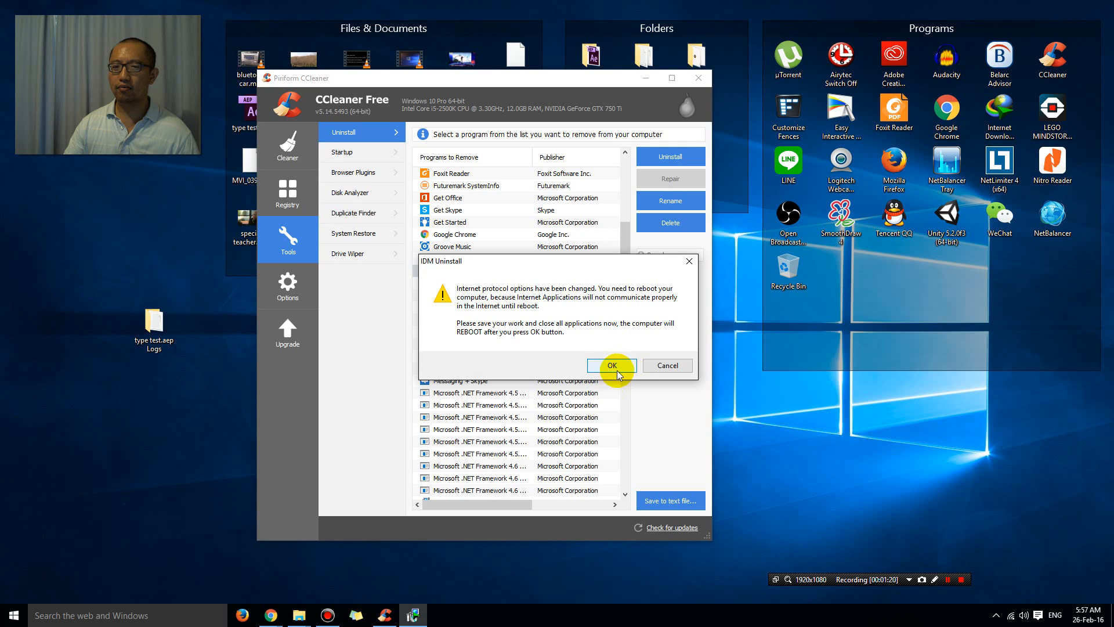
mouse_move(627, 389)
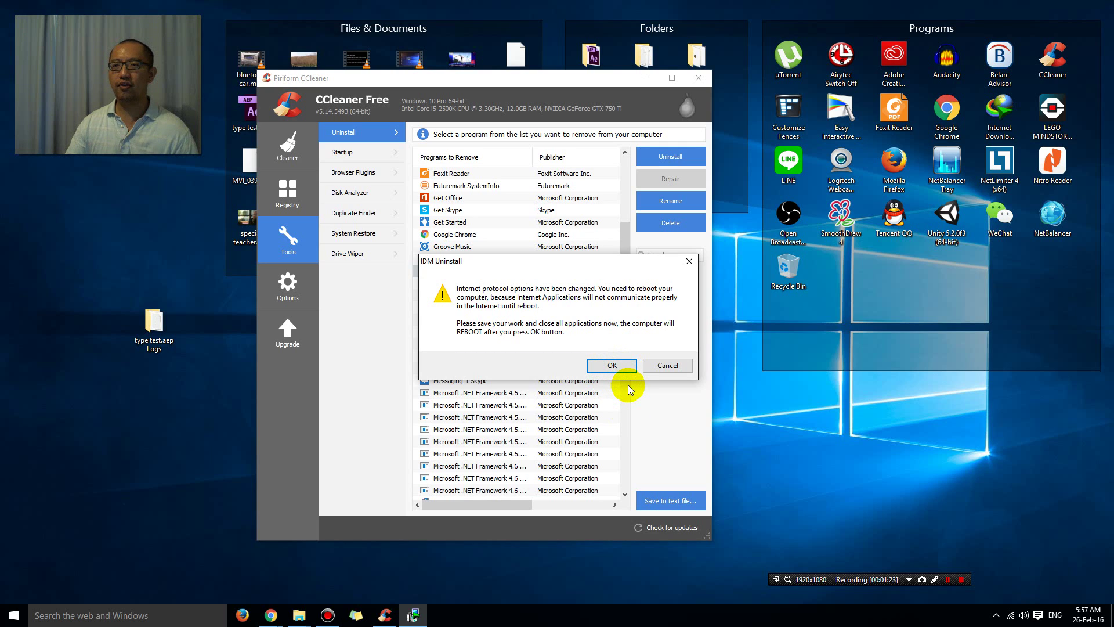
mouse_move(633, 390)
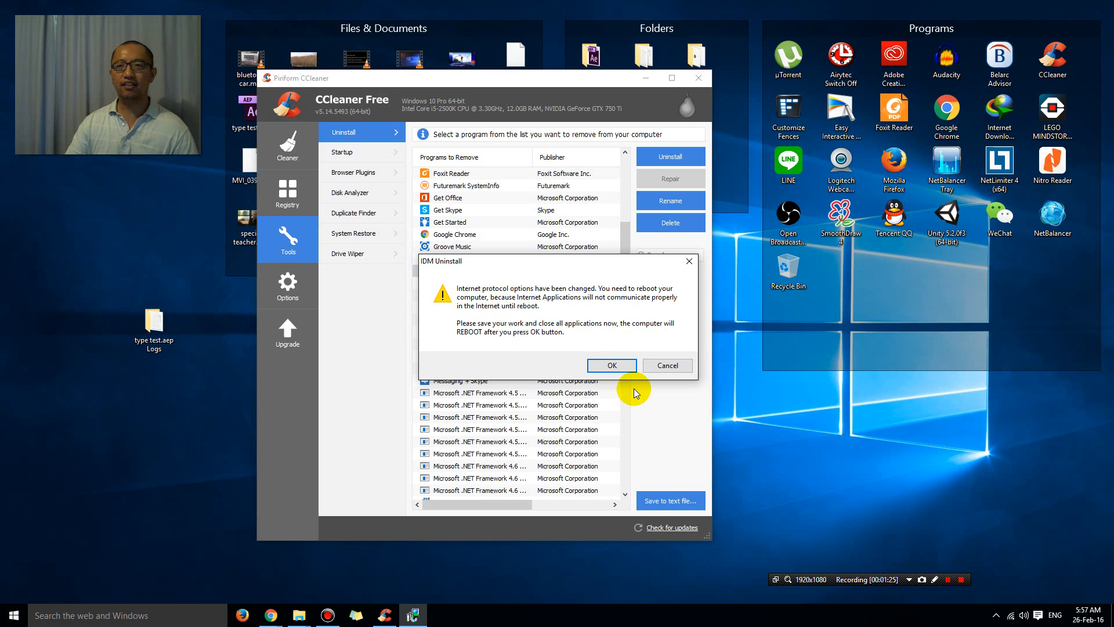